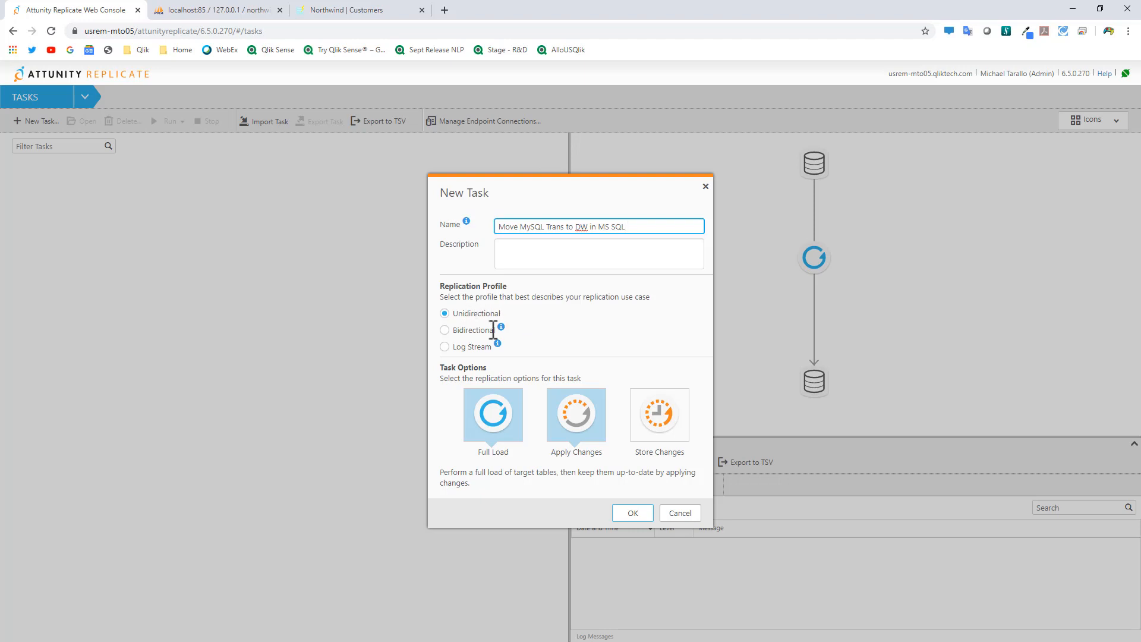
pyautogui.moveTo(510, 351)
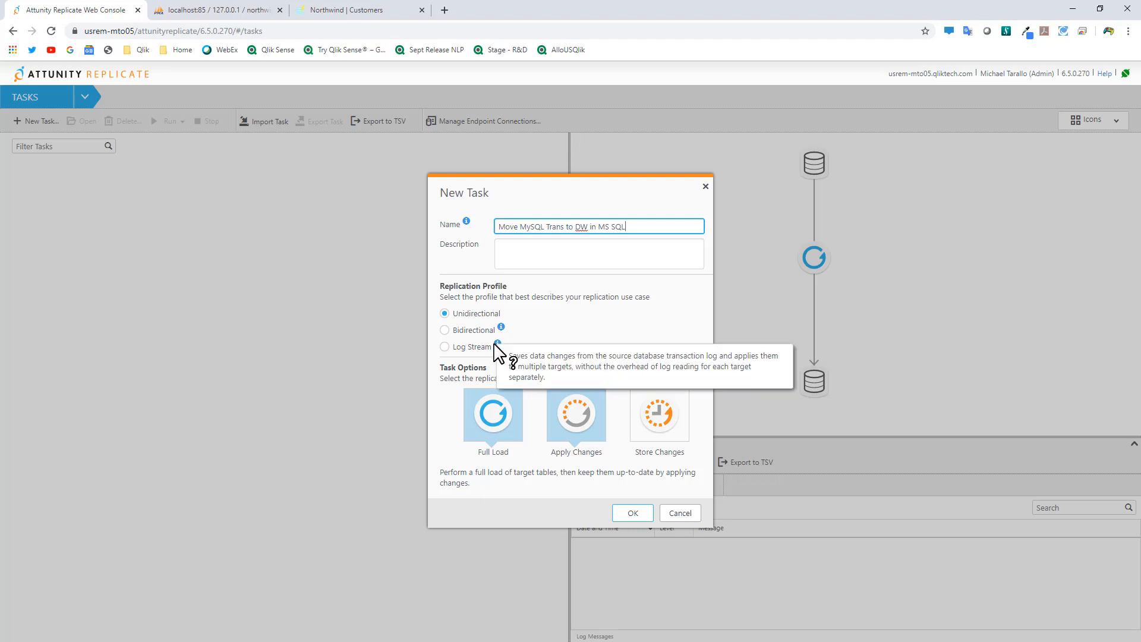
pyautogui.moveTo(449, 431)
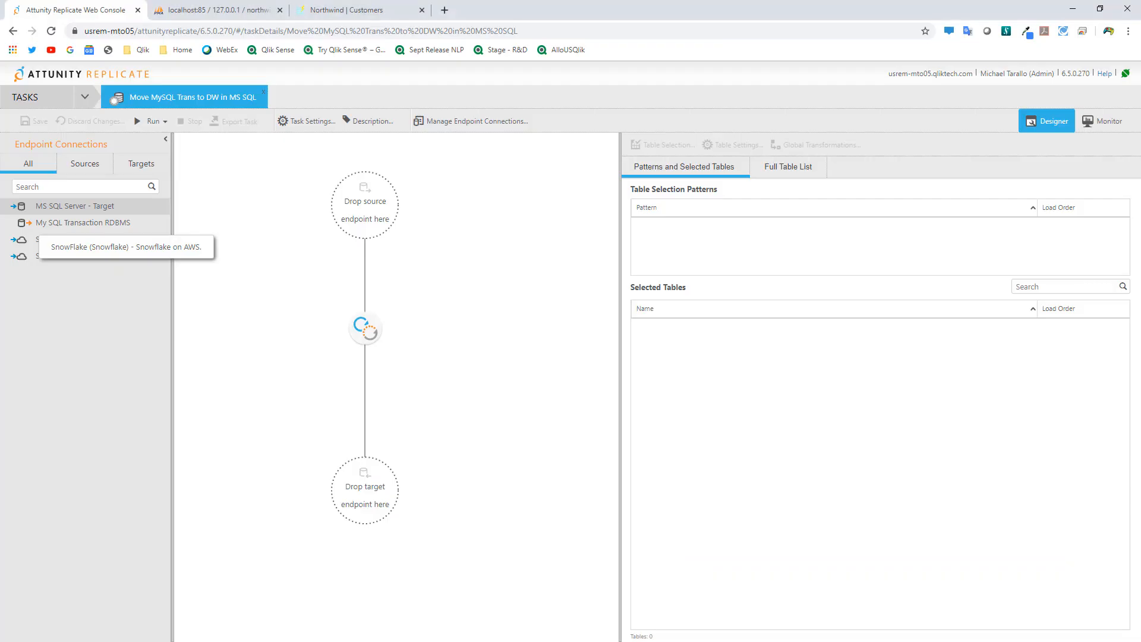
# Step: Switch to the phpMyAdmin tab to view the Northwind database on the local server
pyautogui.click(215, 9)
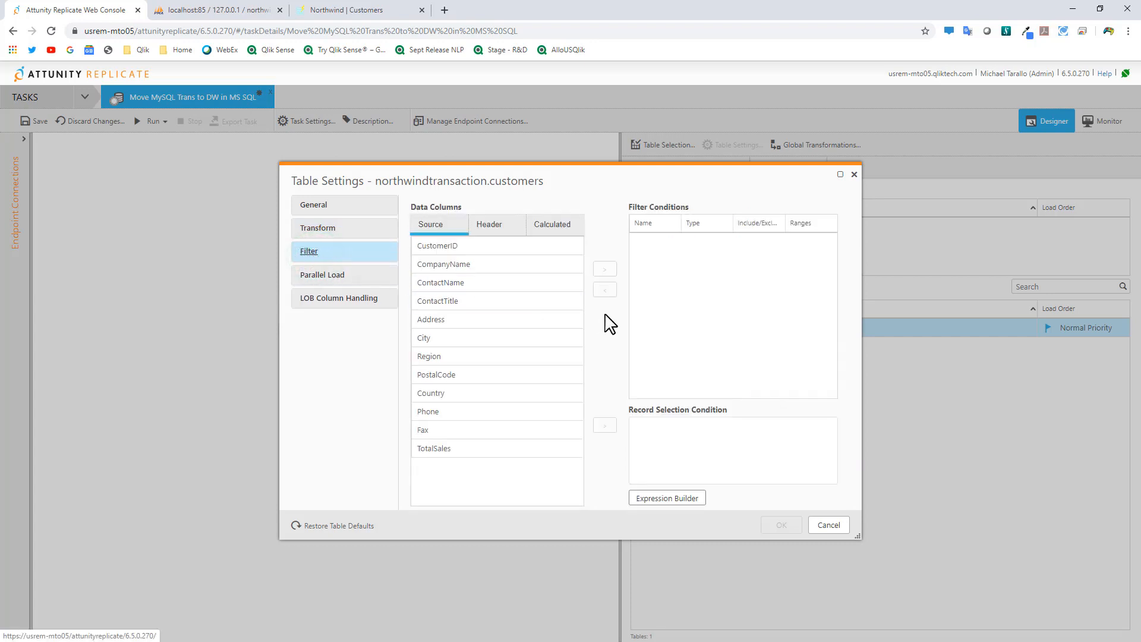
# Step: Confirm the customers table filter limiting City to London
pyautogui.click(666, 498)
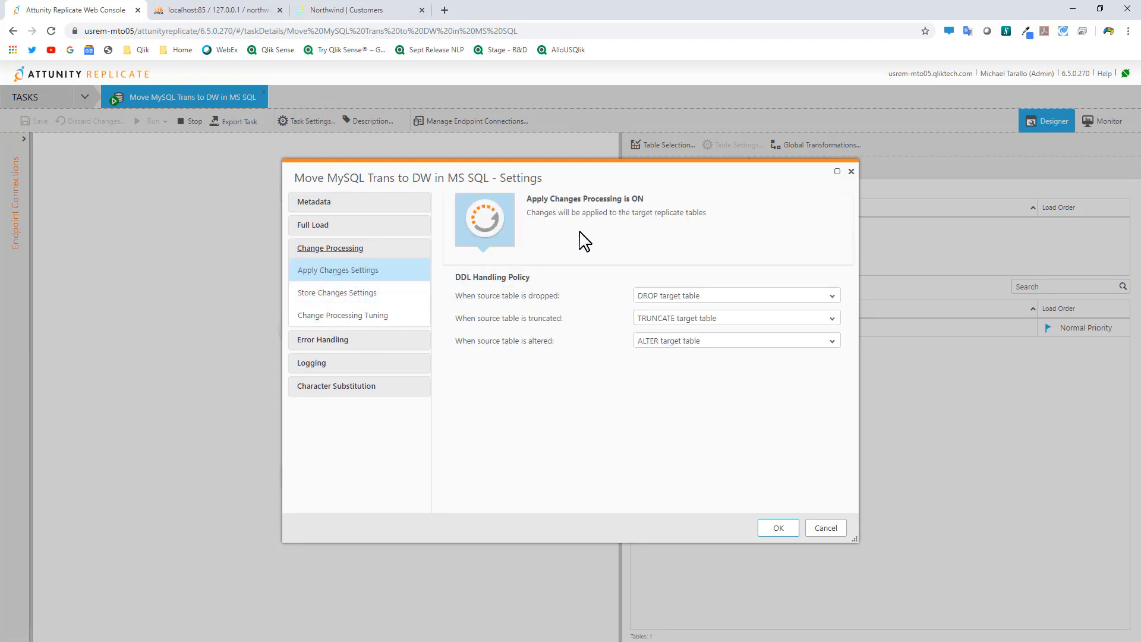
pyautogui.click(357, 10)
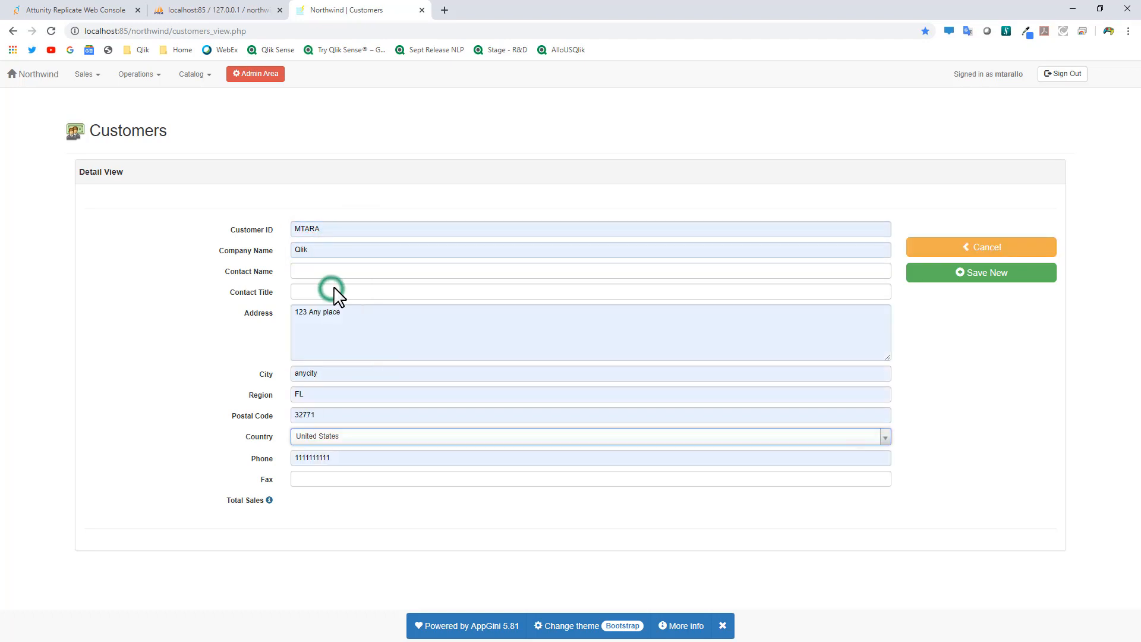
# Step: Type 'Lon' in City and choose London for the new Qlik customer
pyautogui.write('Lon')
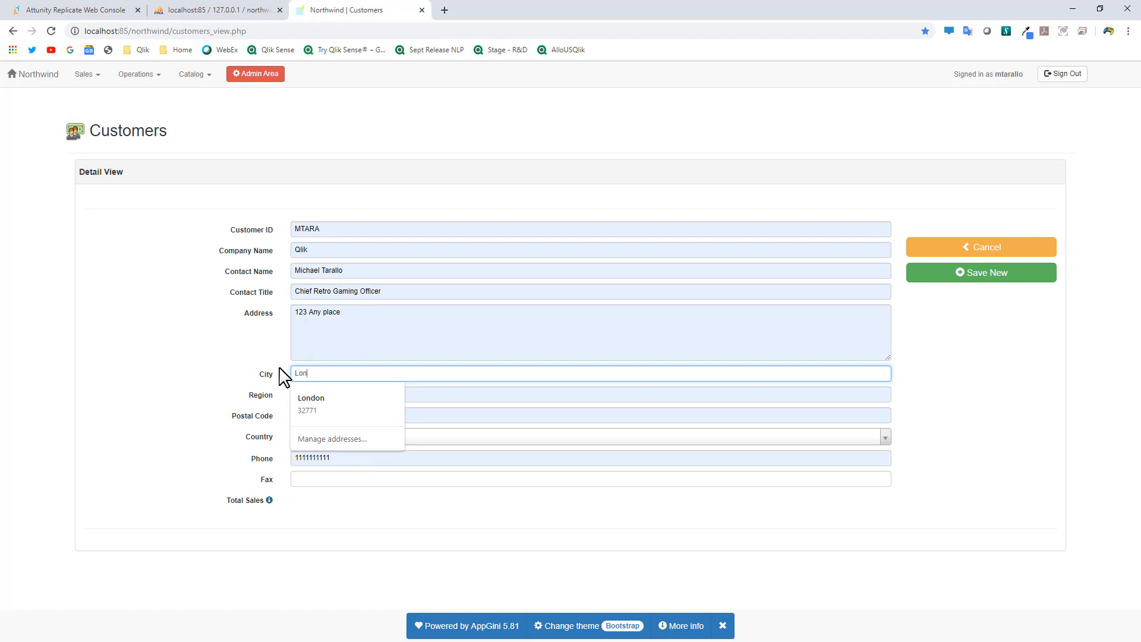
pyautogui.click(80, 9)
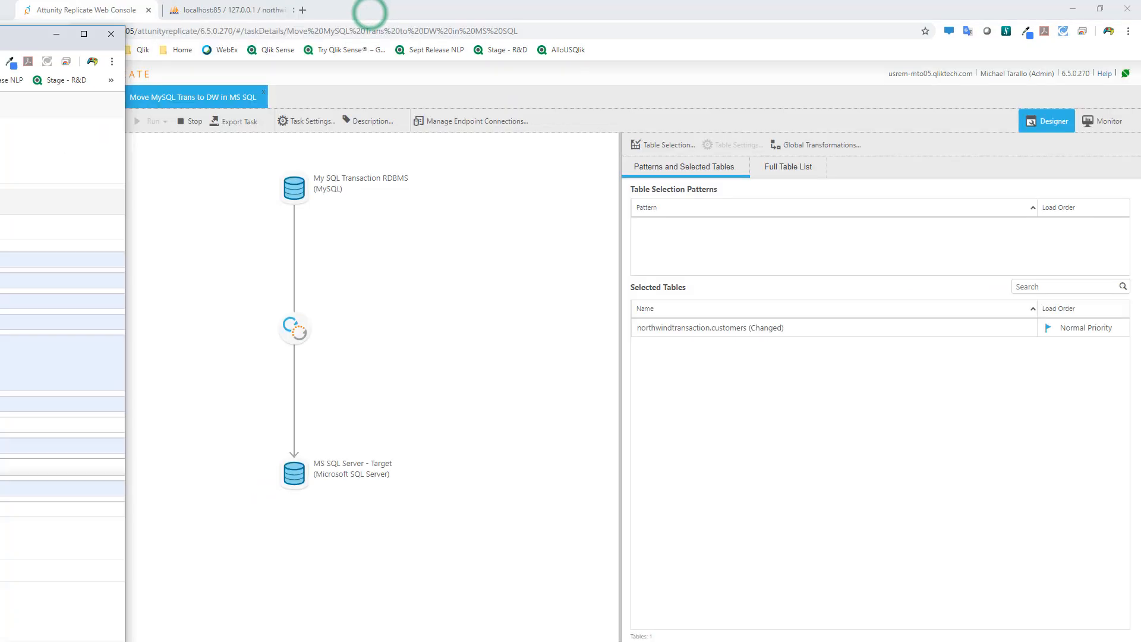